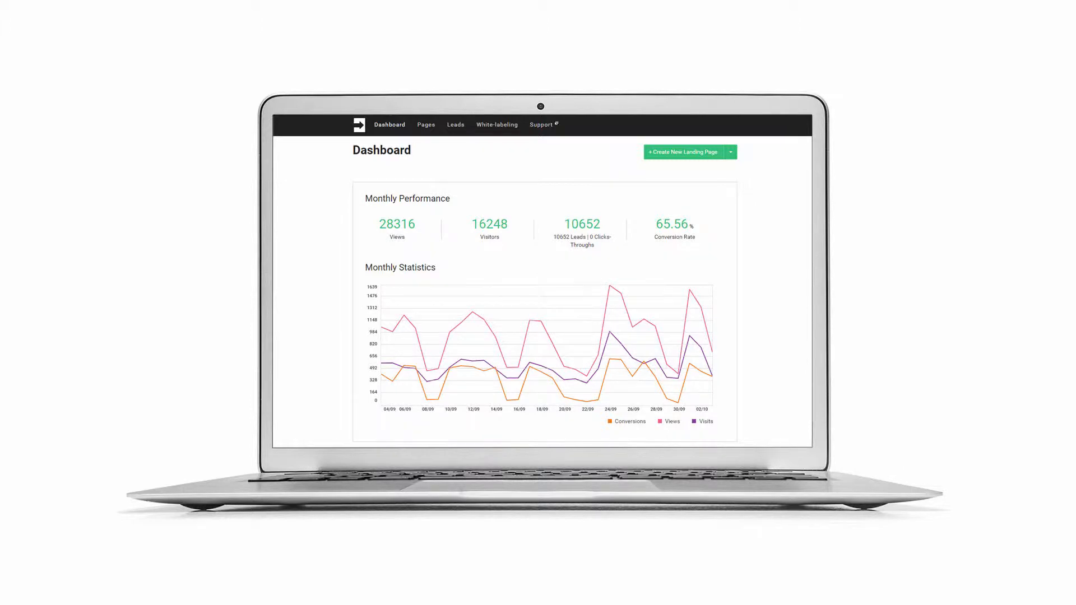
Go to the Pages section listing all landing pages with their stats.
click(426, 125)
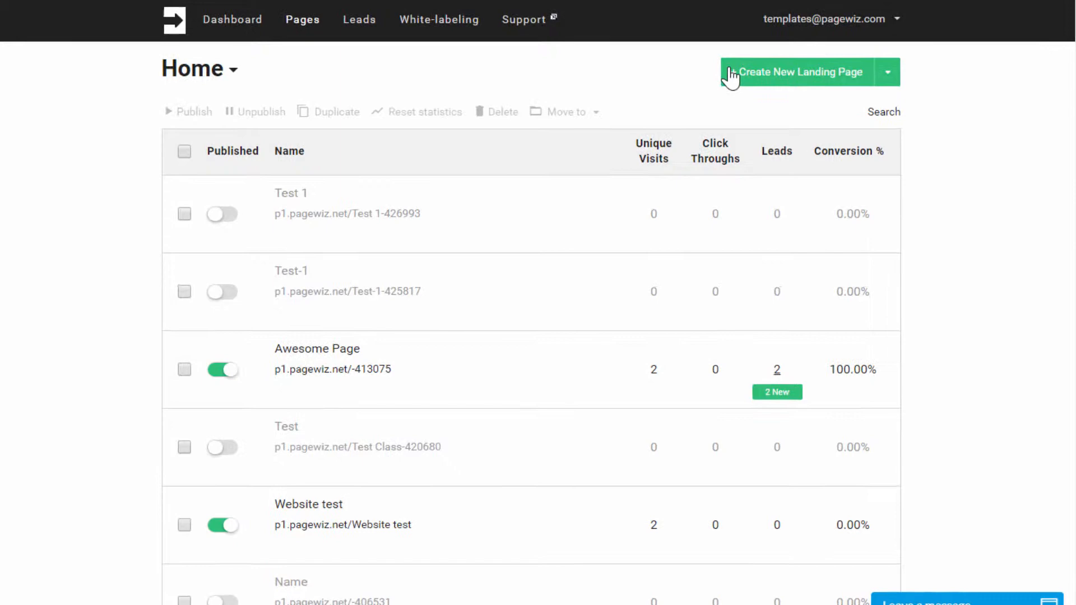
Start a new landing page and browse the Choose a Template gallery.
click(799, 72)
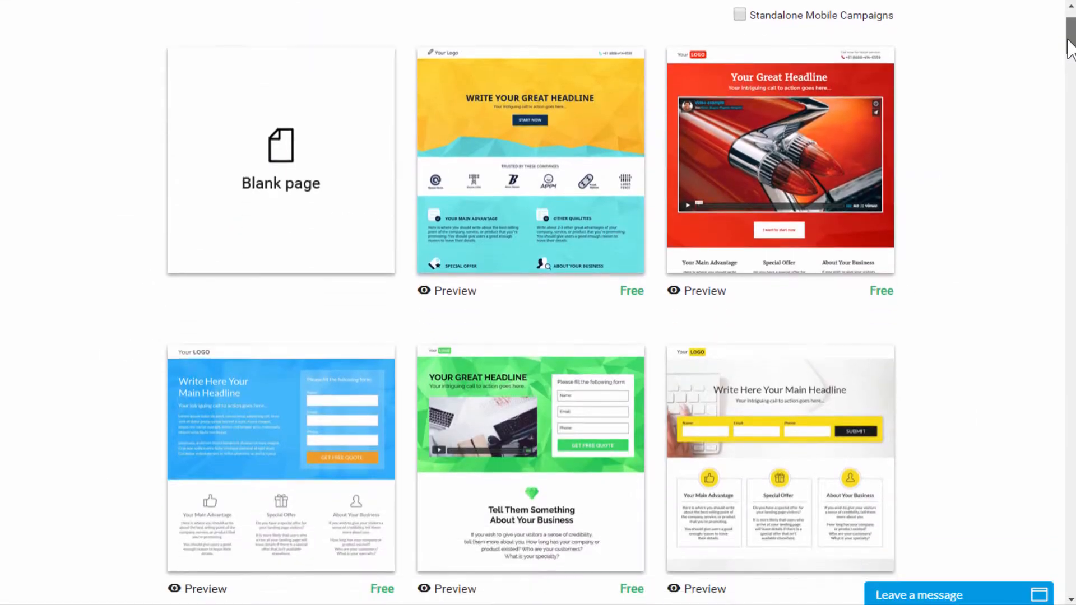
scroll(down, 3)
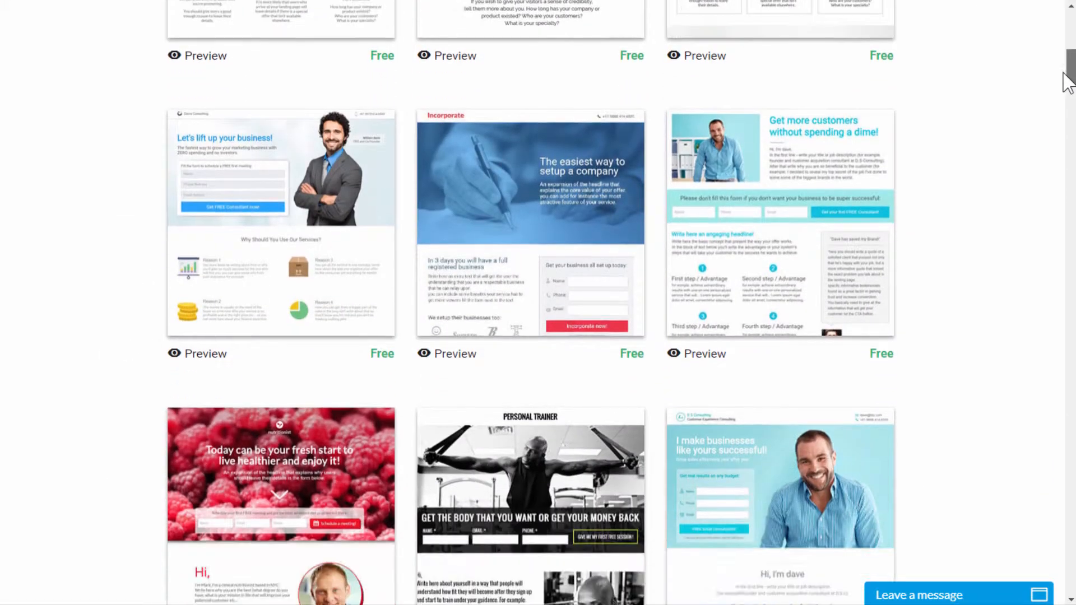
scroll(up, 3)
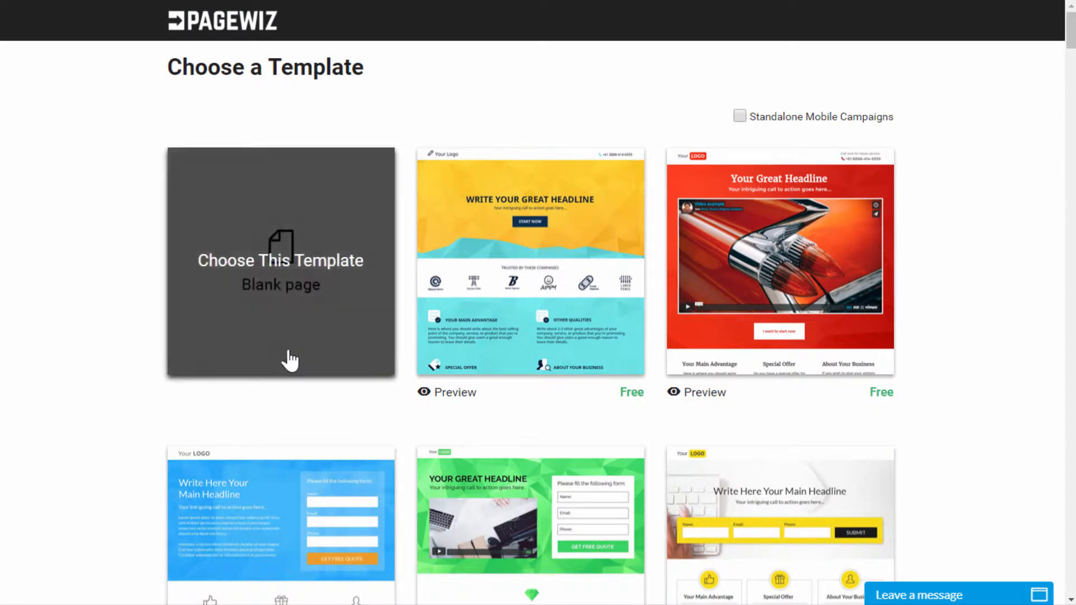
click(281, 261)
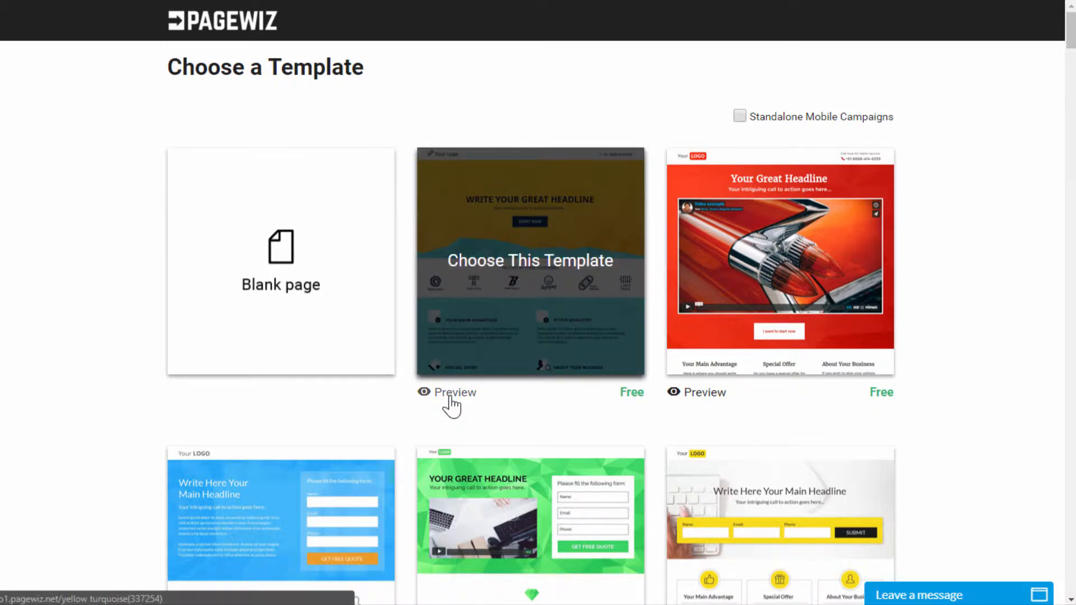
Preview the templates, choose the blue lead-form template, and save the page into the editor.
click(454, 393)
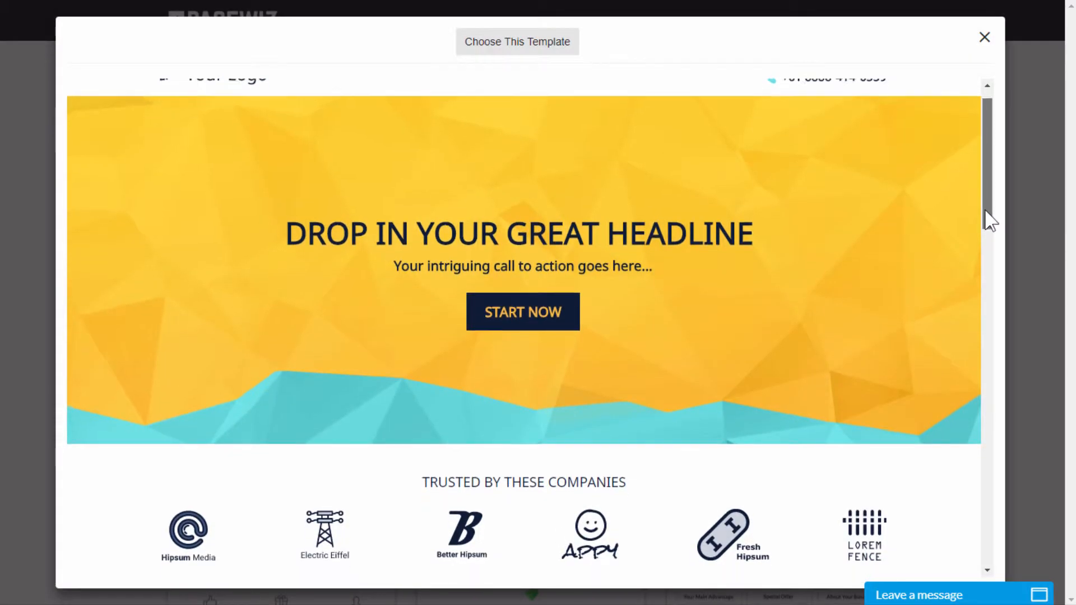
scroll(down, 3)
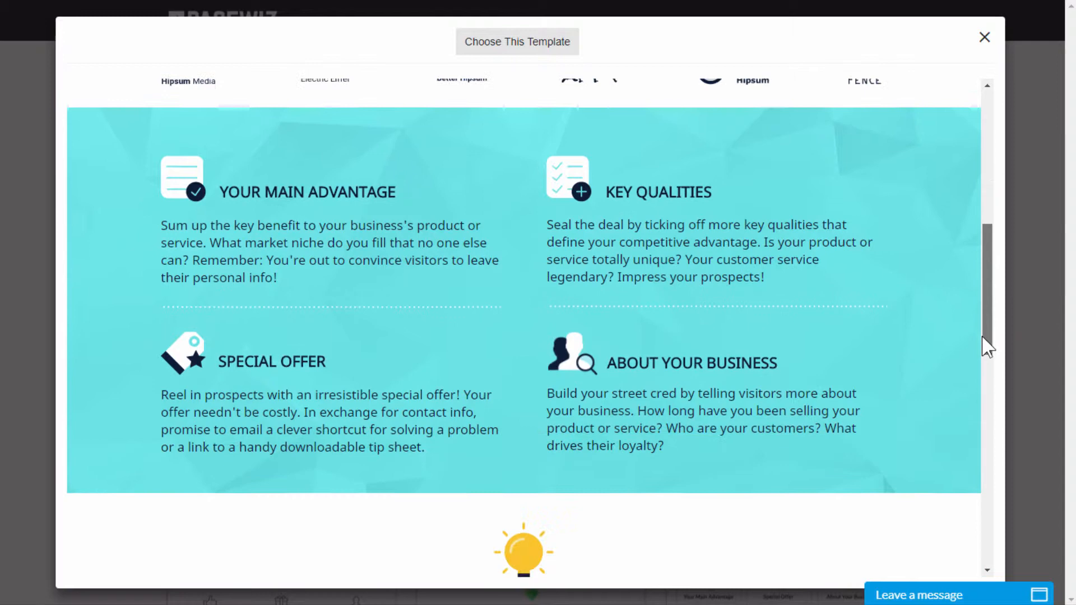
scroll(down, 3)
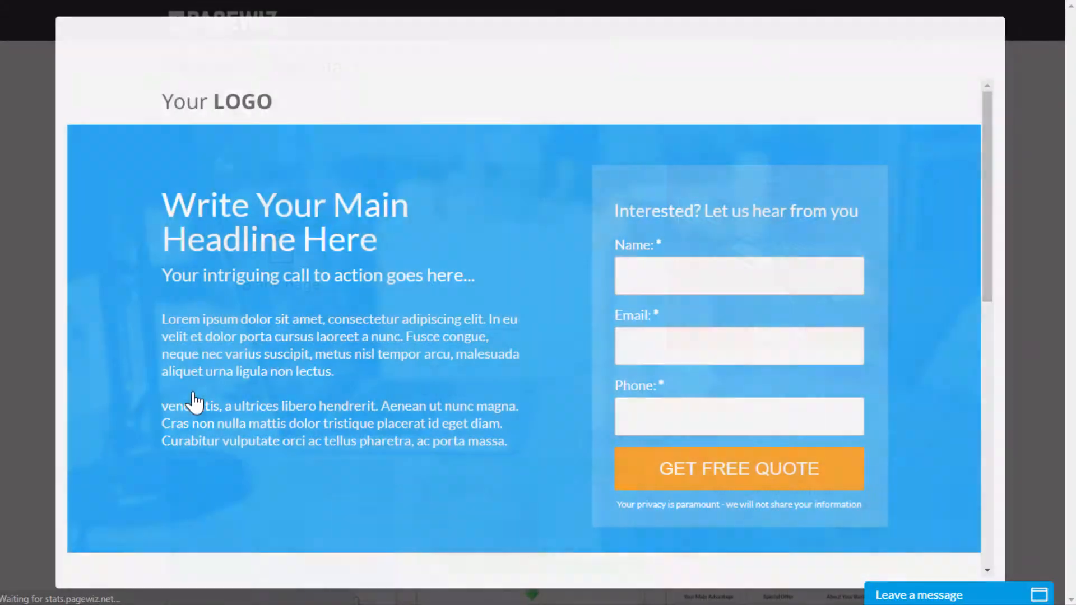
scroll(down, 3)
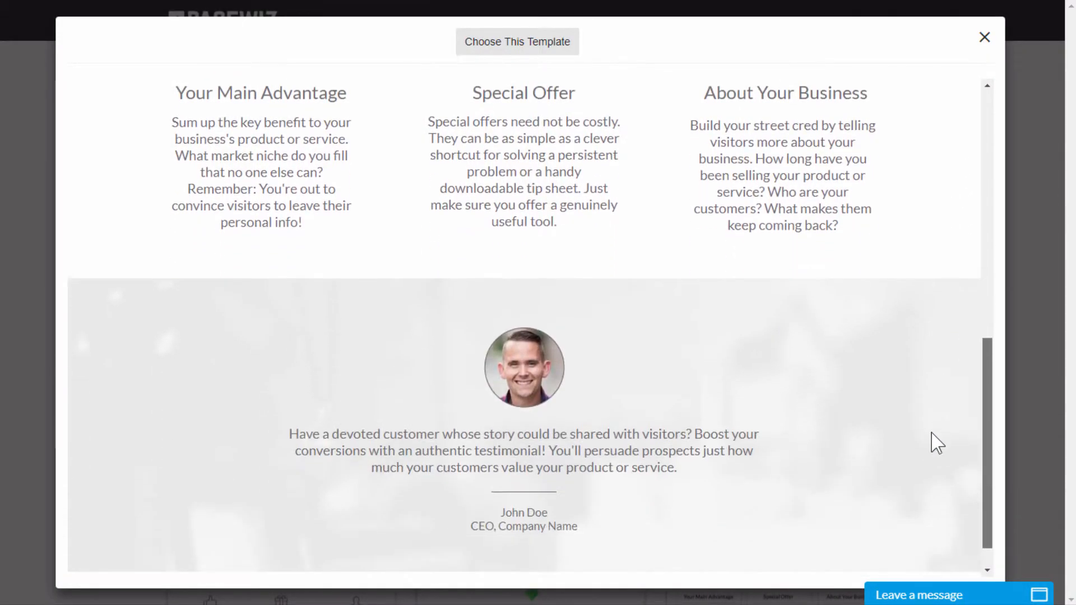
click(516, 41)
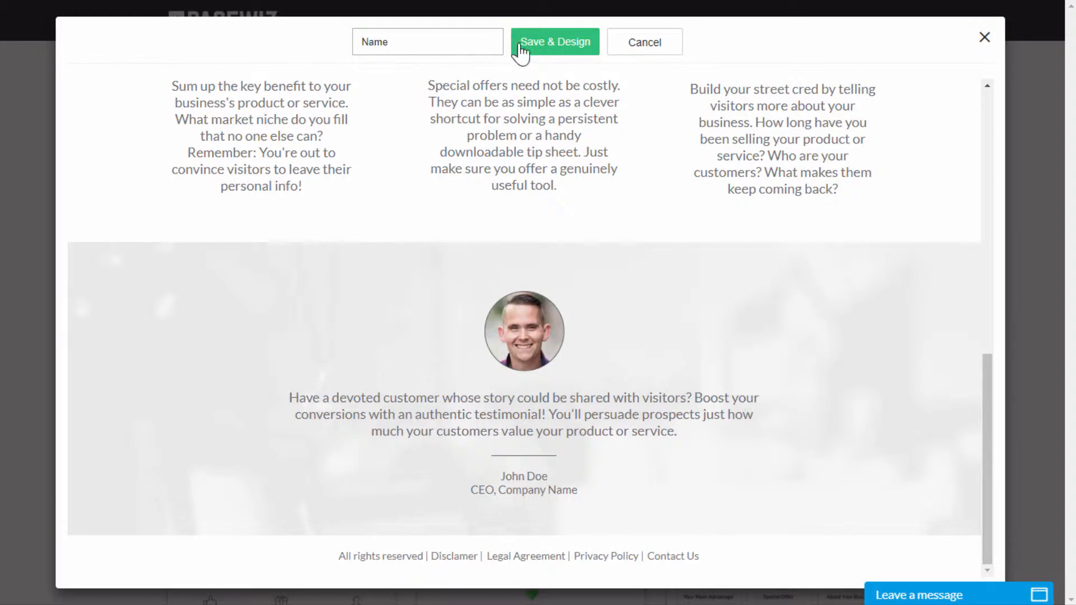
click(555, 42)
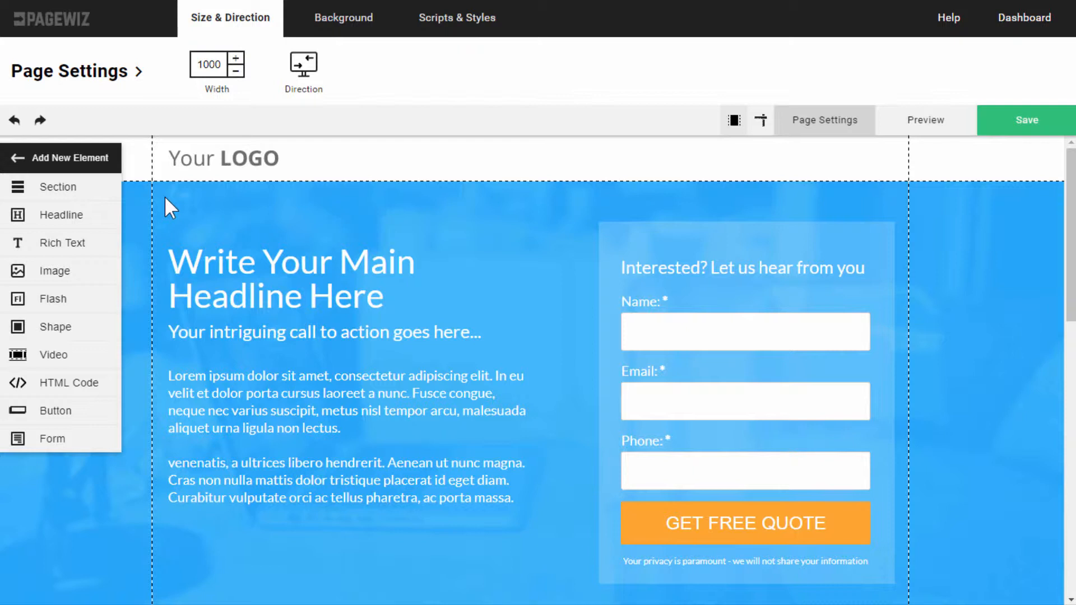
mouse_move(165, 207)
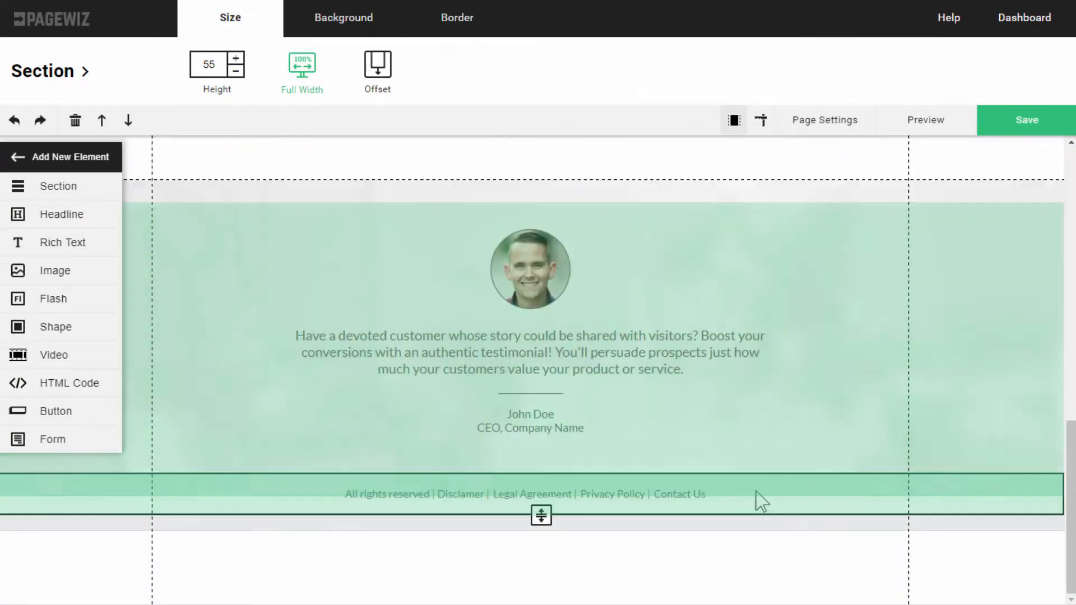
Insert a new section below the logo, enlarge it, and set an image as its background.
click(823, 120)
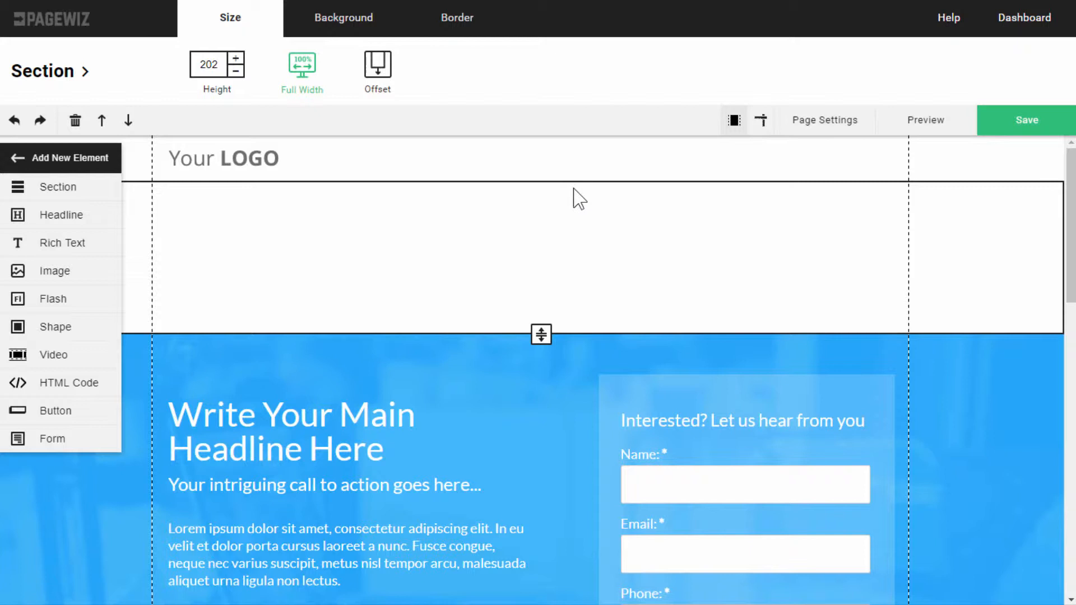
drag(540, 334, 540, 419)
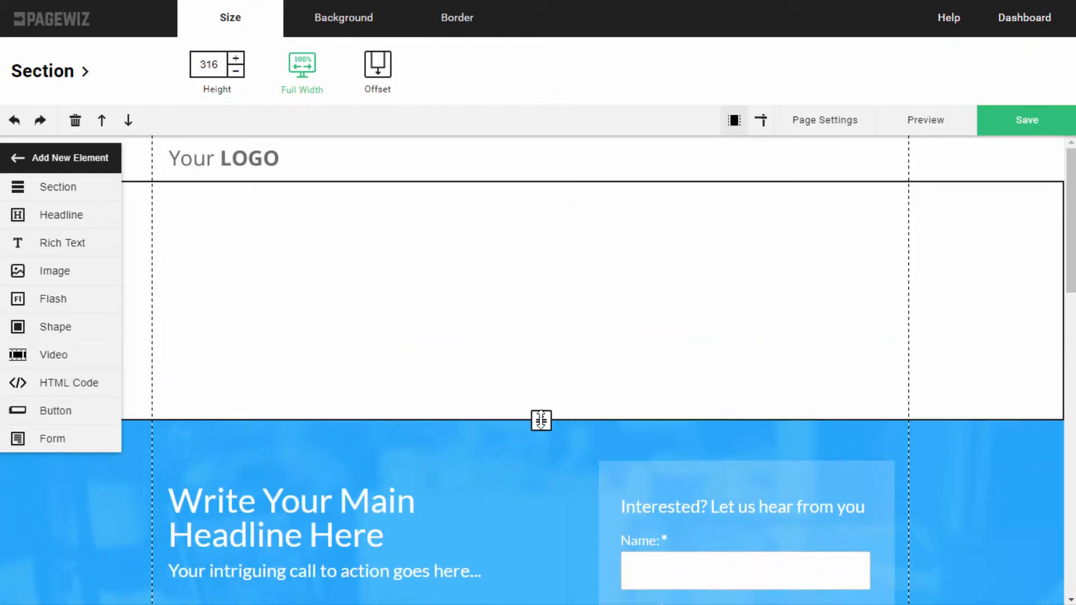
click(343, 16)
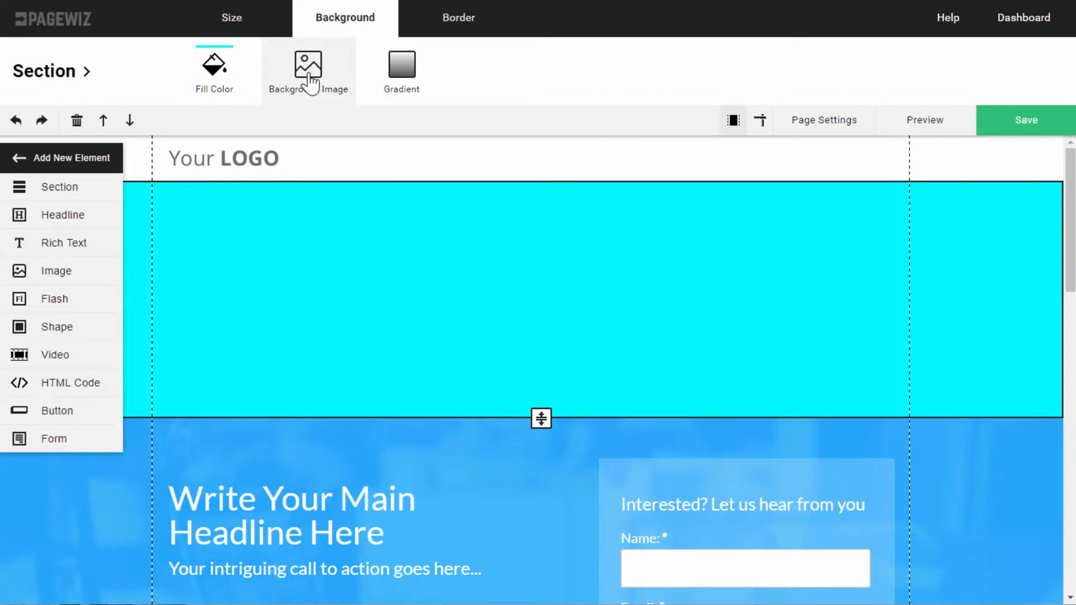
click(308, 68)
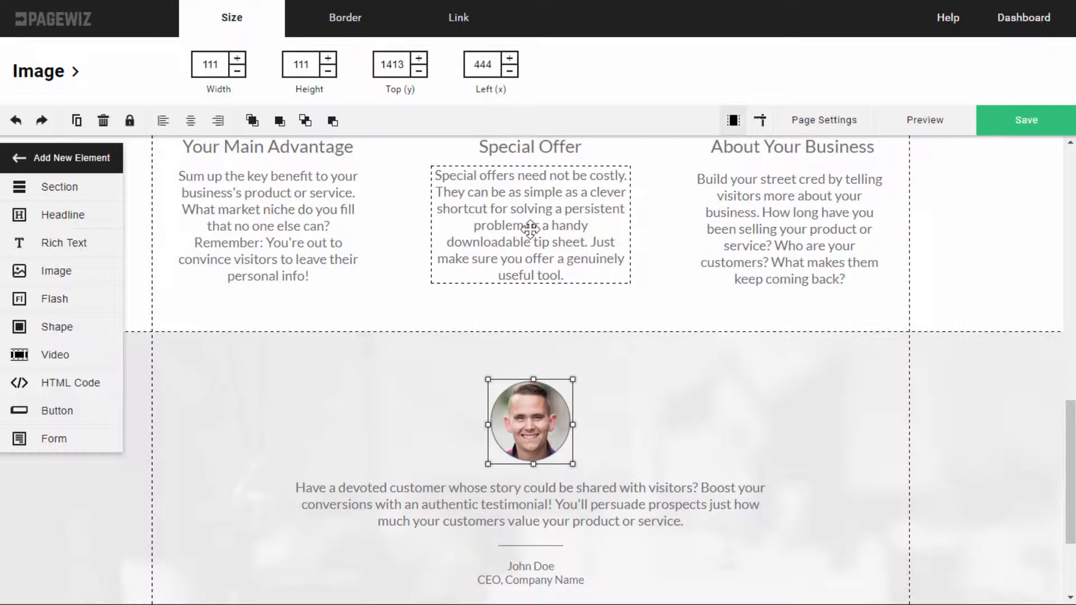
click(530, 225)
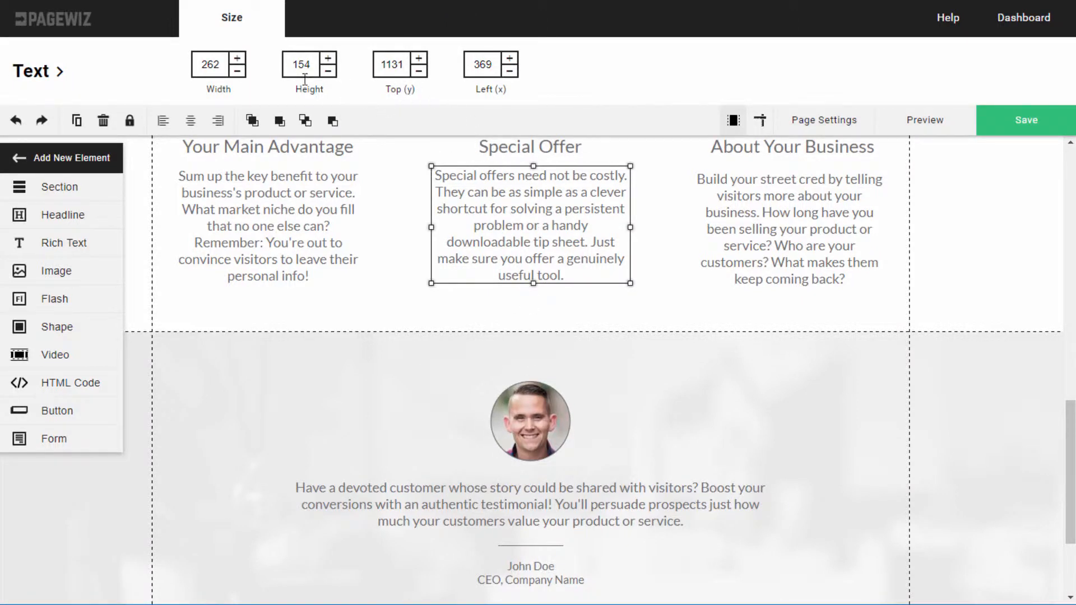
mouse_move(452, 90)
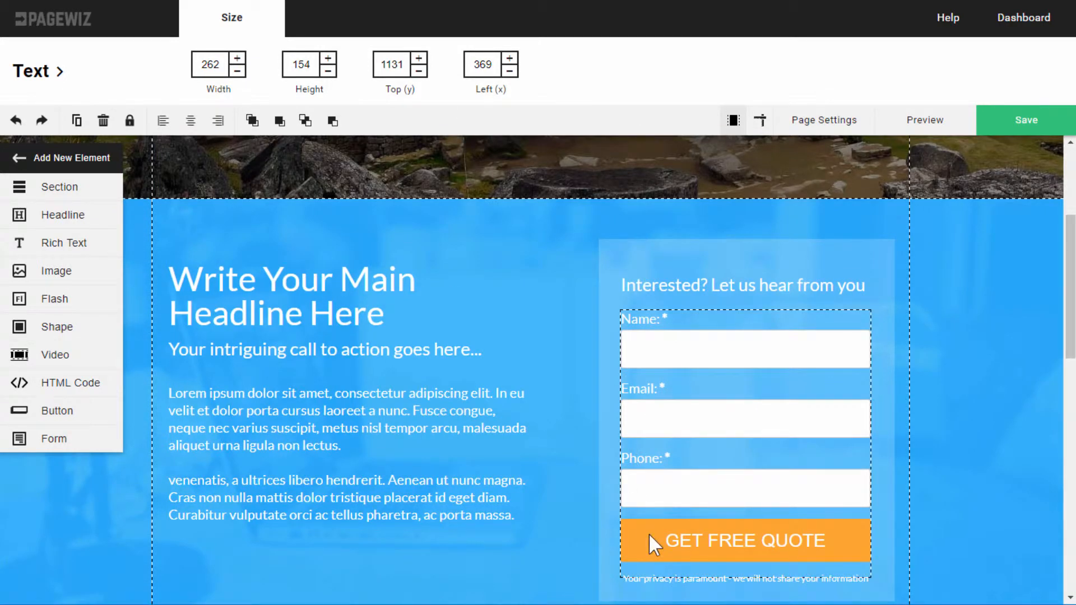
Recolor the form's GET FREE QUOTE button fill from orange to deep blue.
click(732, 540)
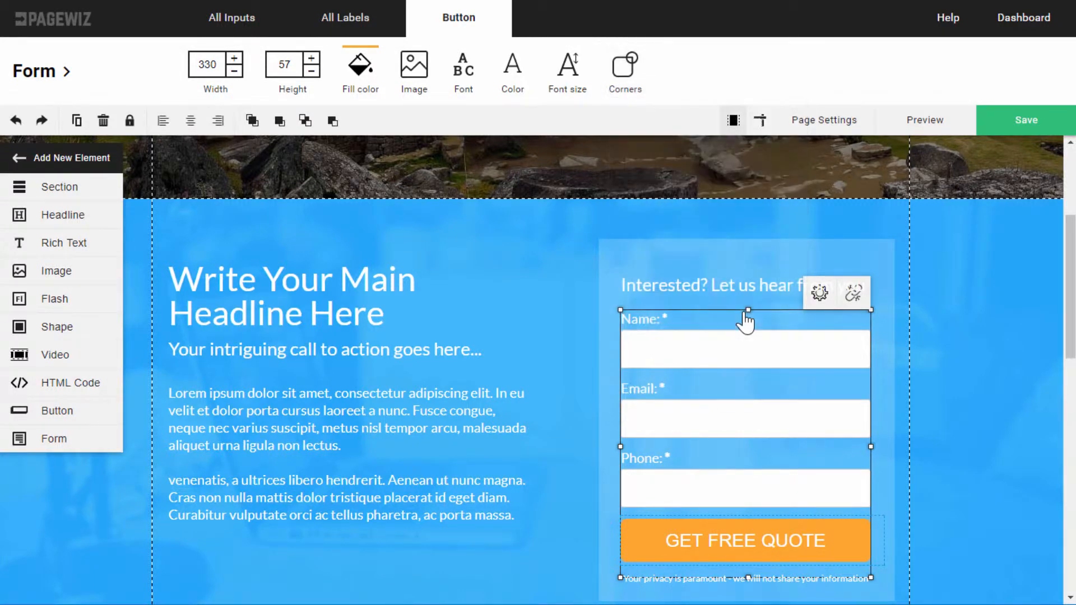
click(360, 69)
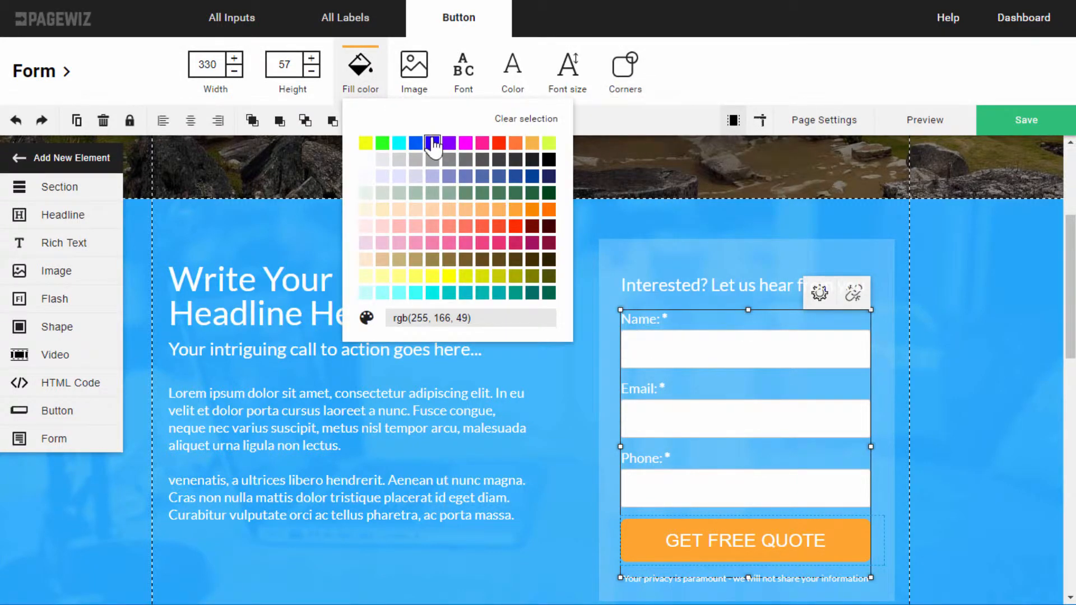
click(433, 142)
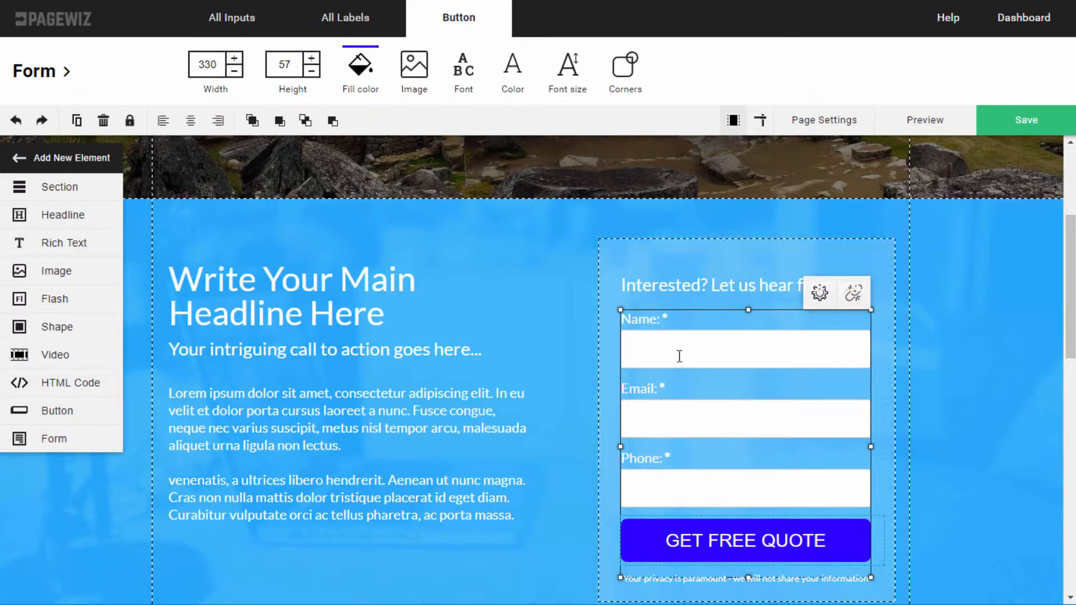
In the Form Builder, edit the Name field to accept alphabetic input only.
click(818, 292)
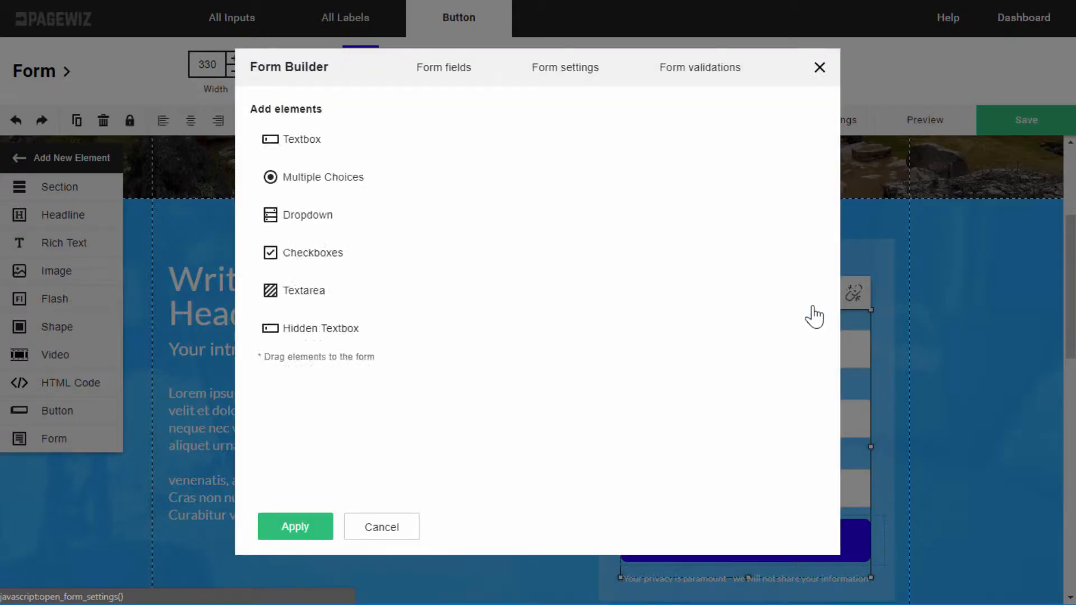
click(565, 67)
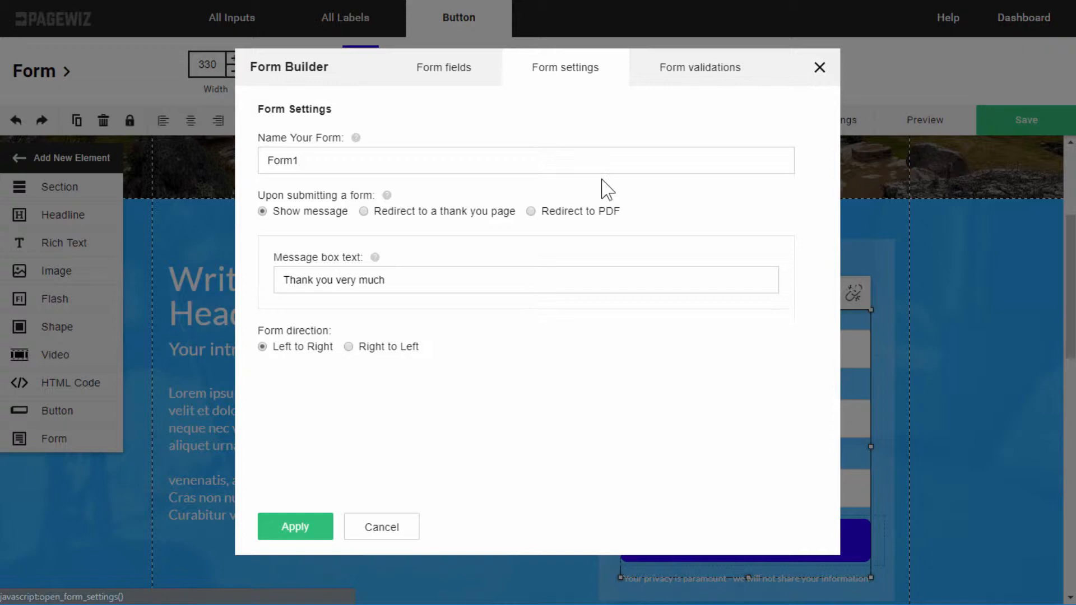
click(444, 67)
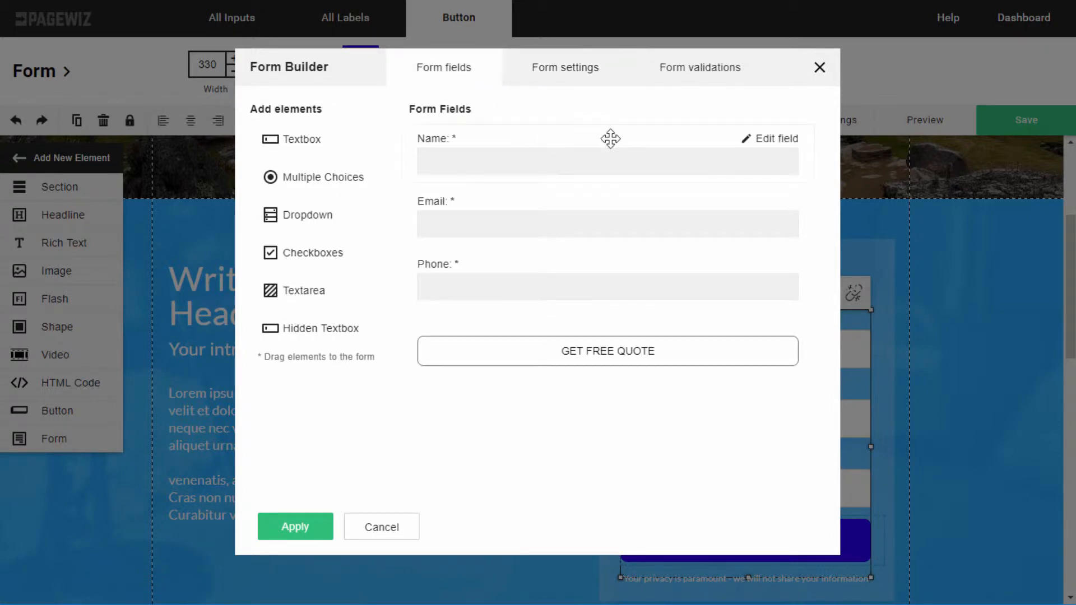
click(769, 139)
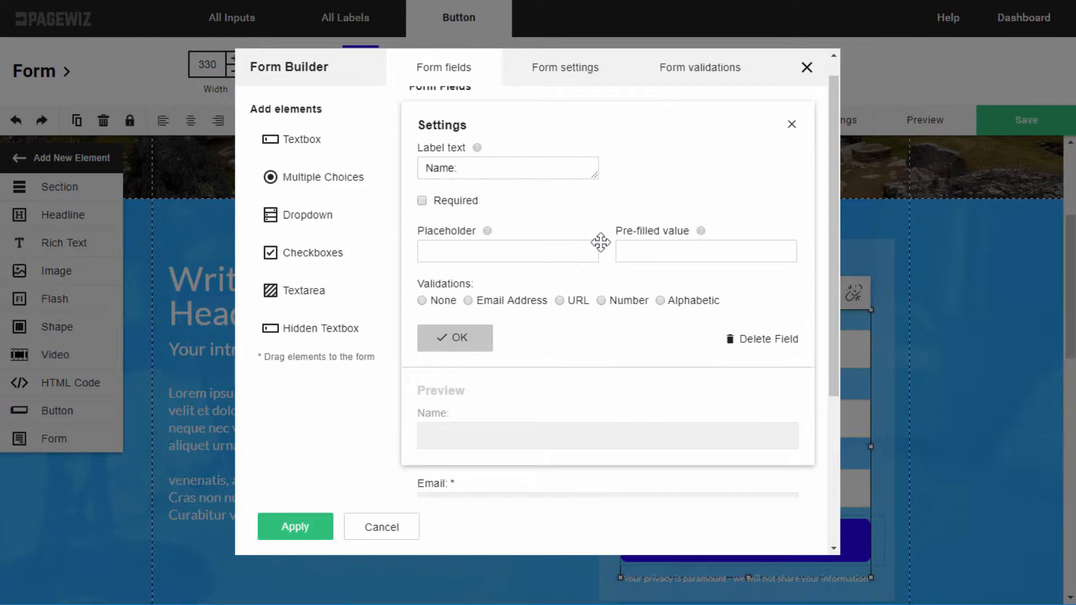
click(659, 300)
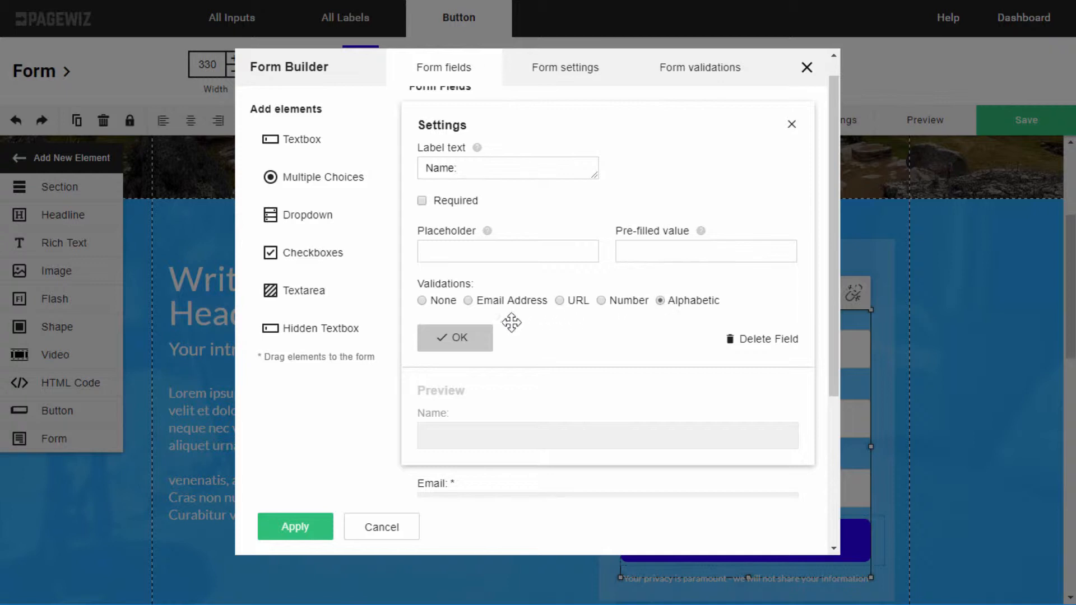
click(454, 337)
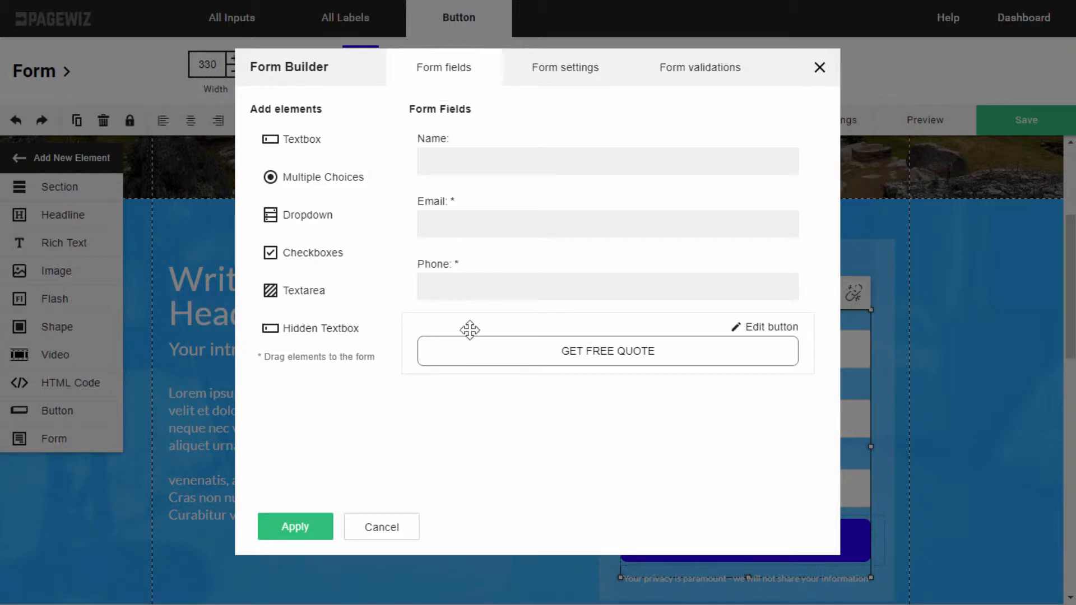
Set the form to redirect visitors to a thank-you page upon submission.
click(565, 67)
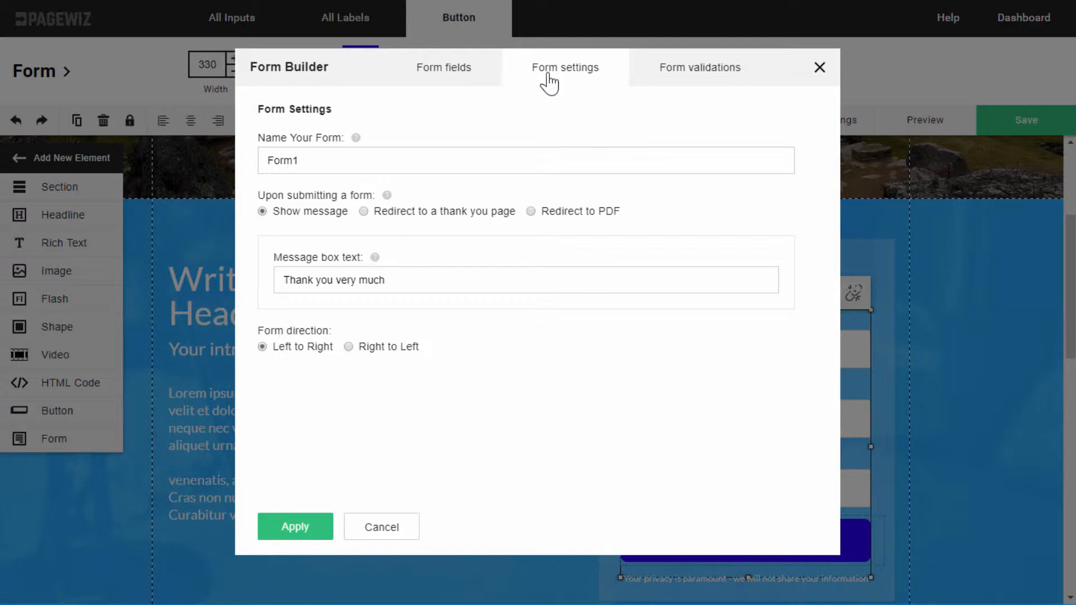
mouse_move(371, 223)
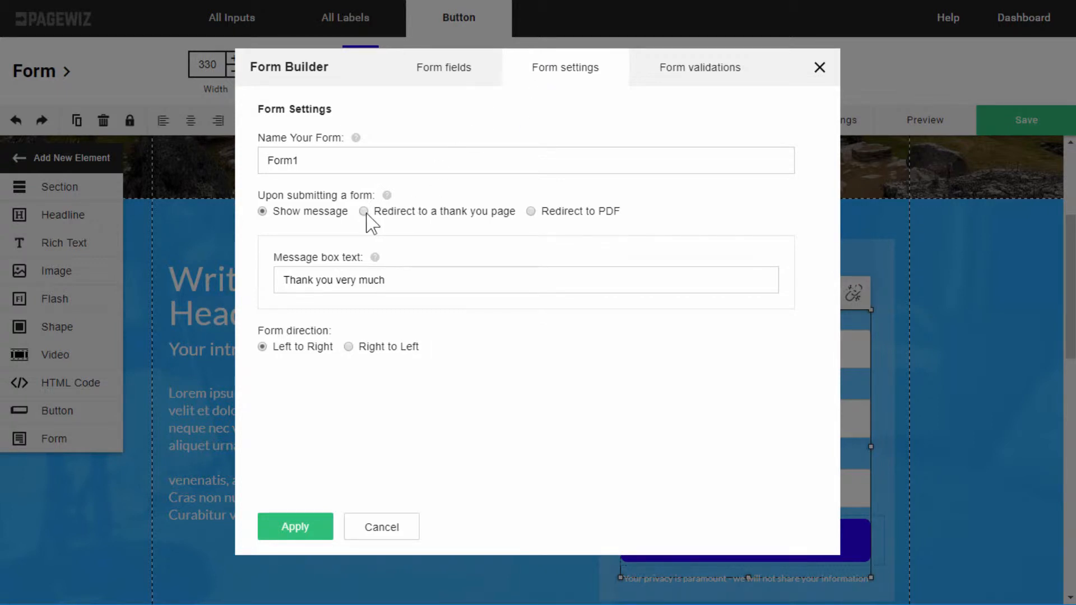
click(363, 211)
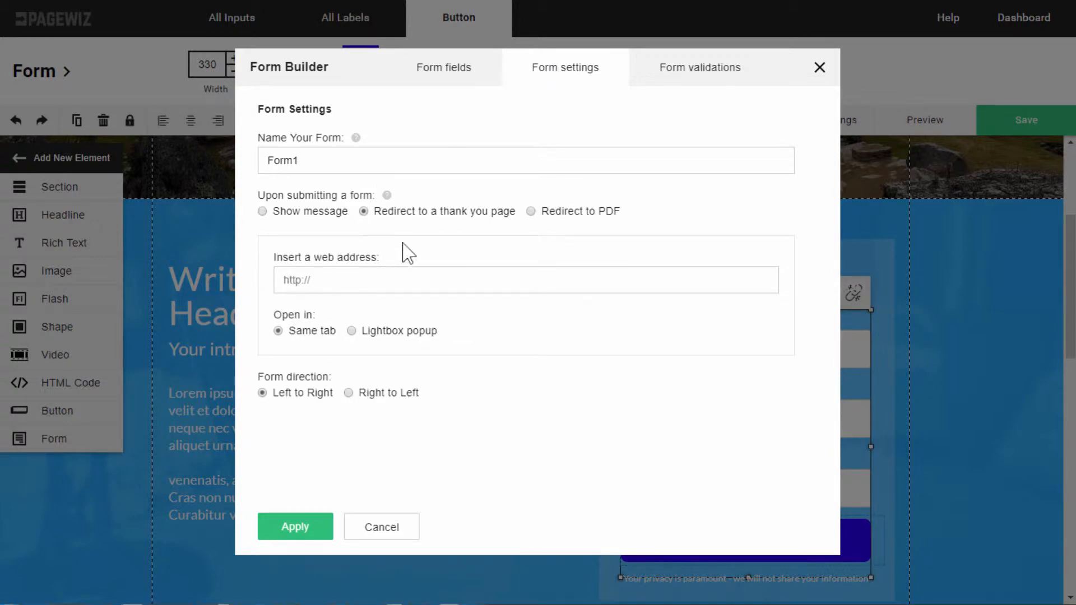
click(294, 527)
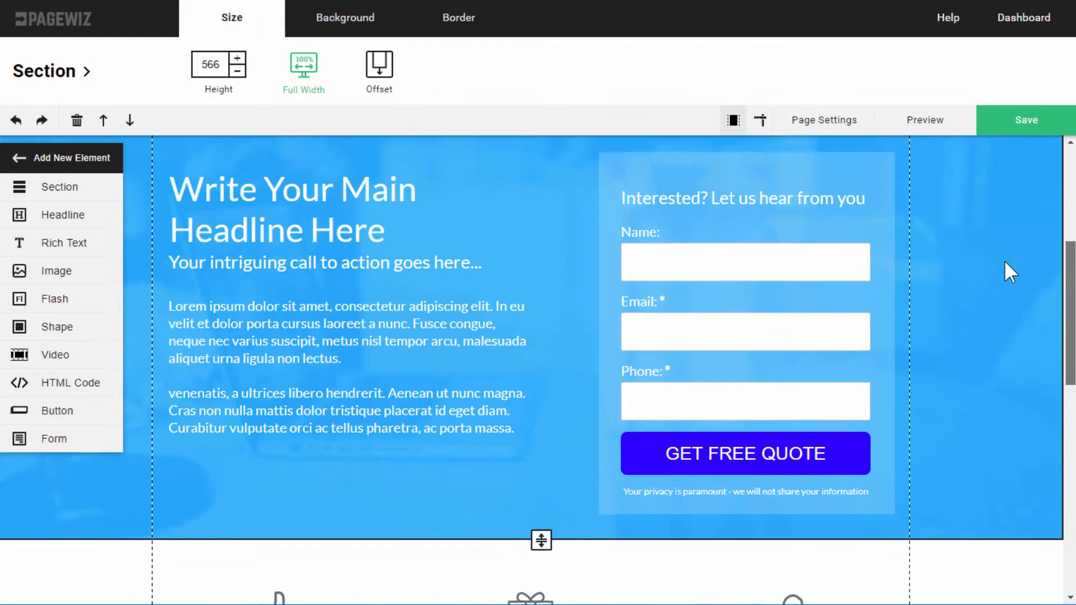
Set the main headline's font to the bold display web font Bowlby One.
click(292, 213)
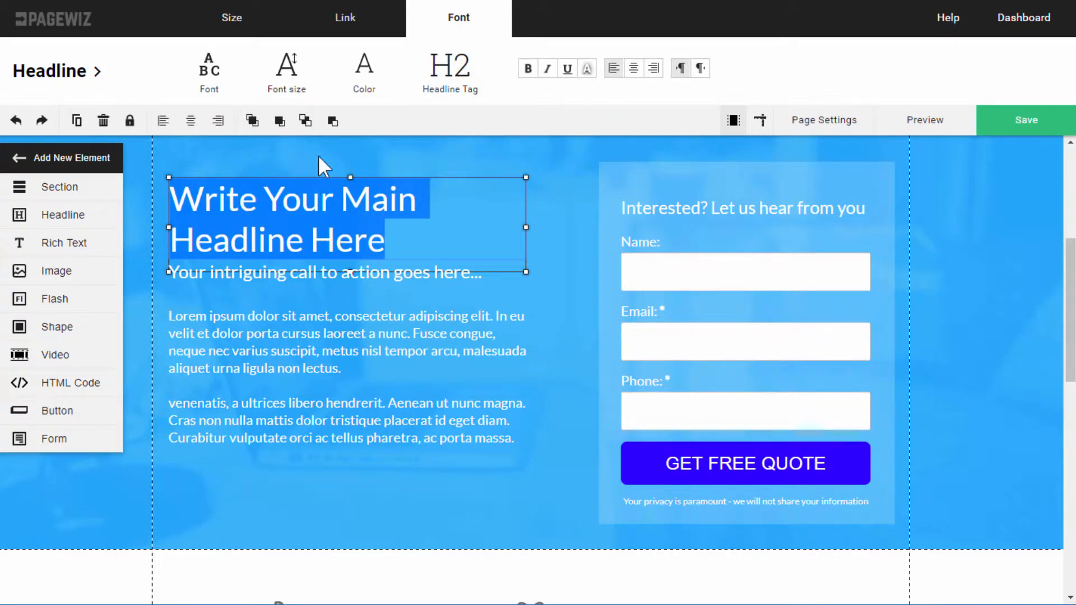
click(363, 72)
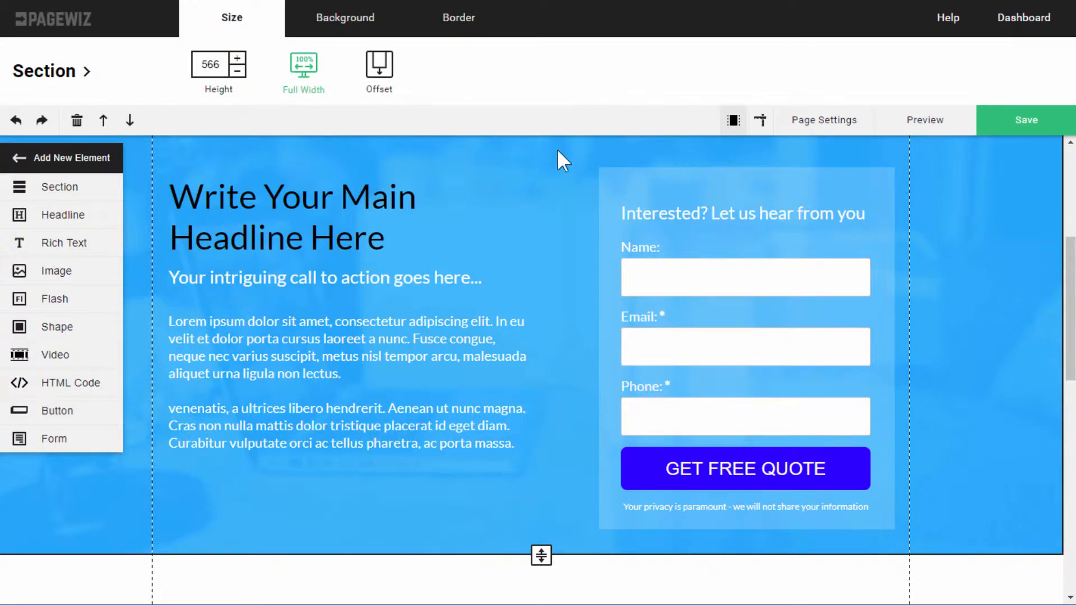
click(285, 68)
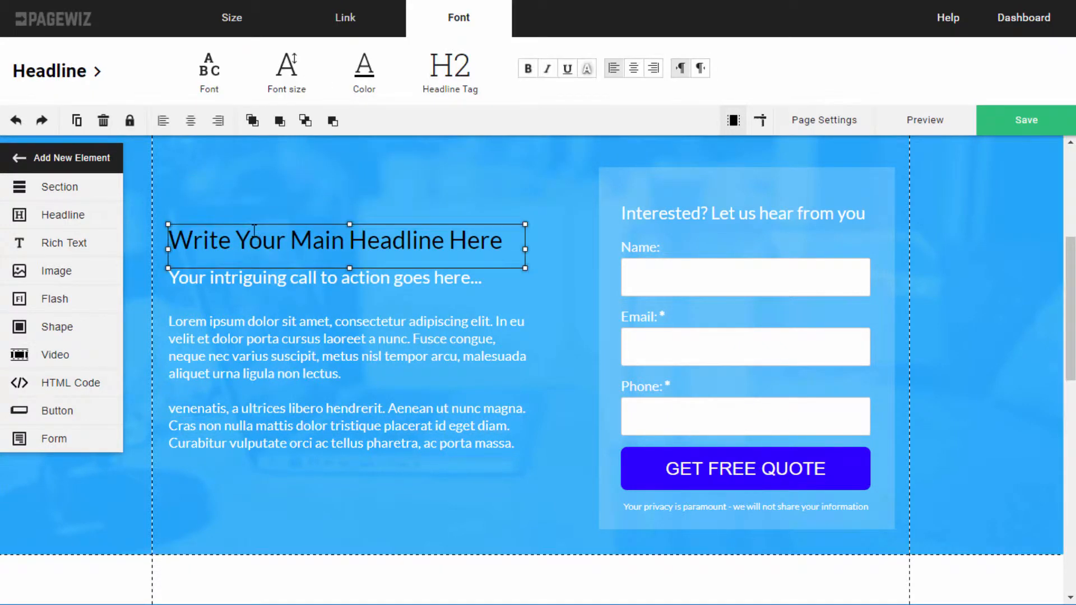
click(210, 70)
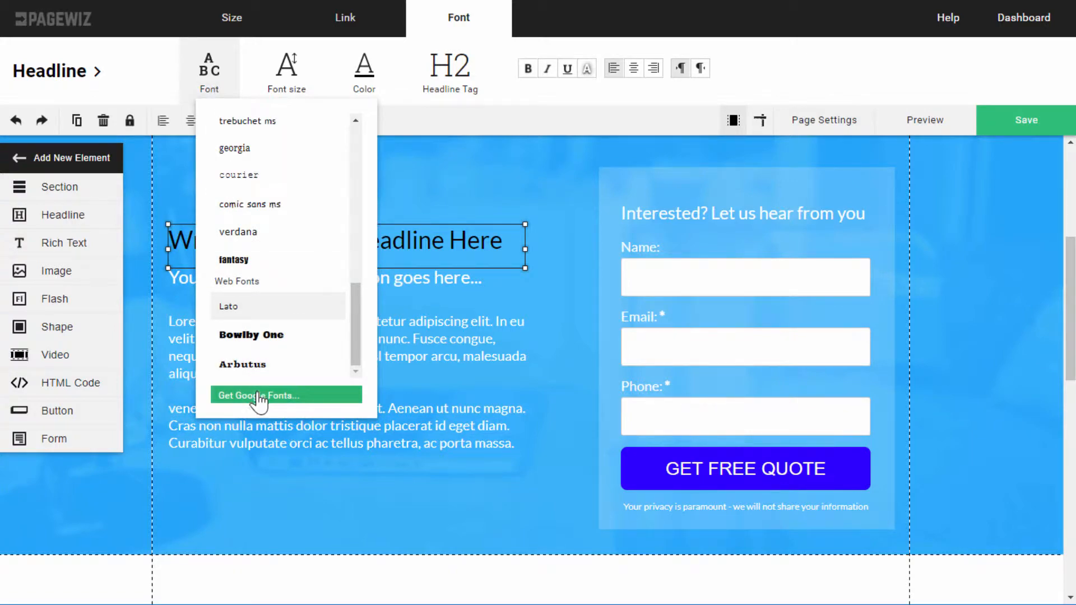
click(286, 396)
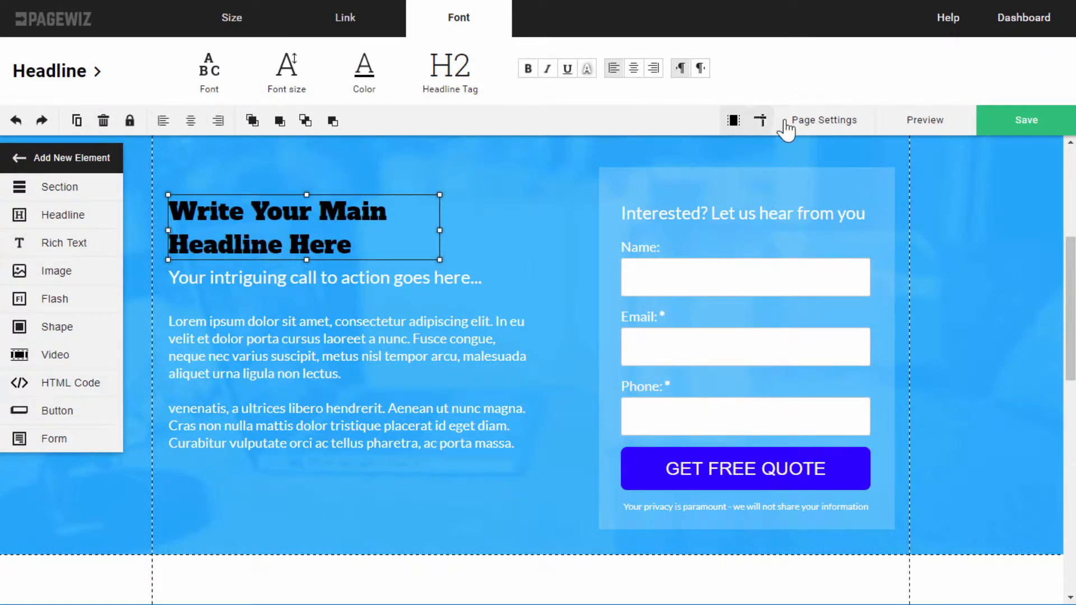
Visit the page settings' Scripts & Styles, view the Add new script window, and close it.
click(823, 120)
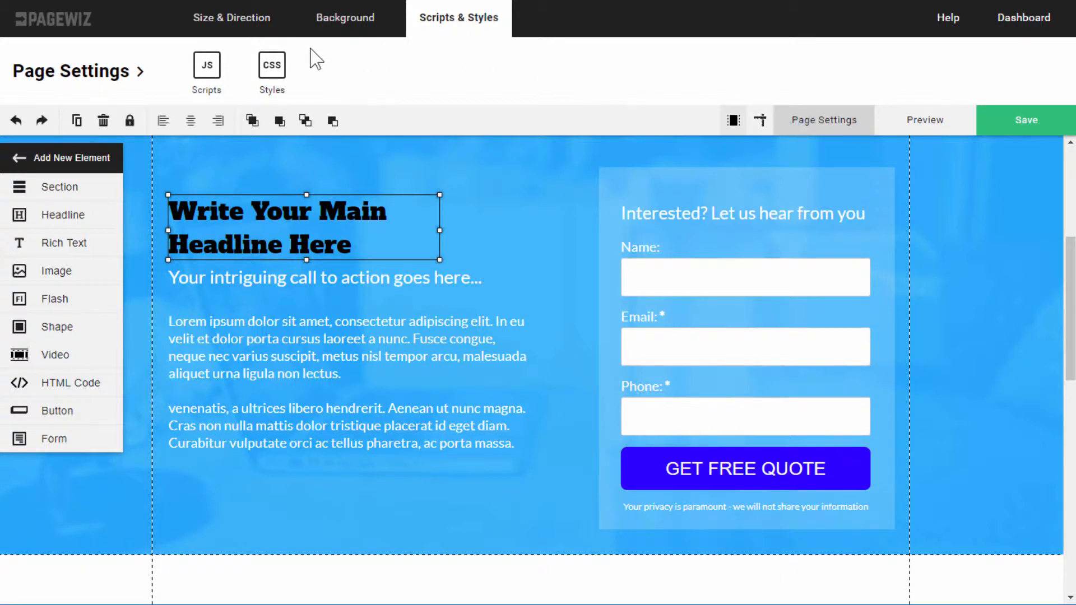
click(206, 68)
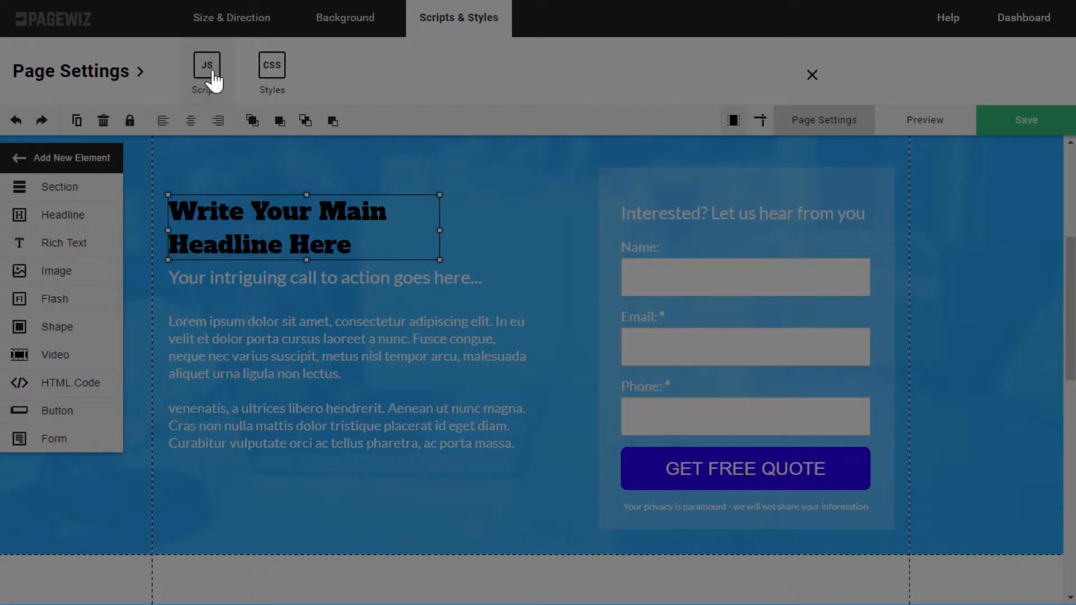
click(206, 66)
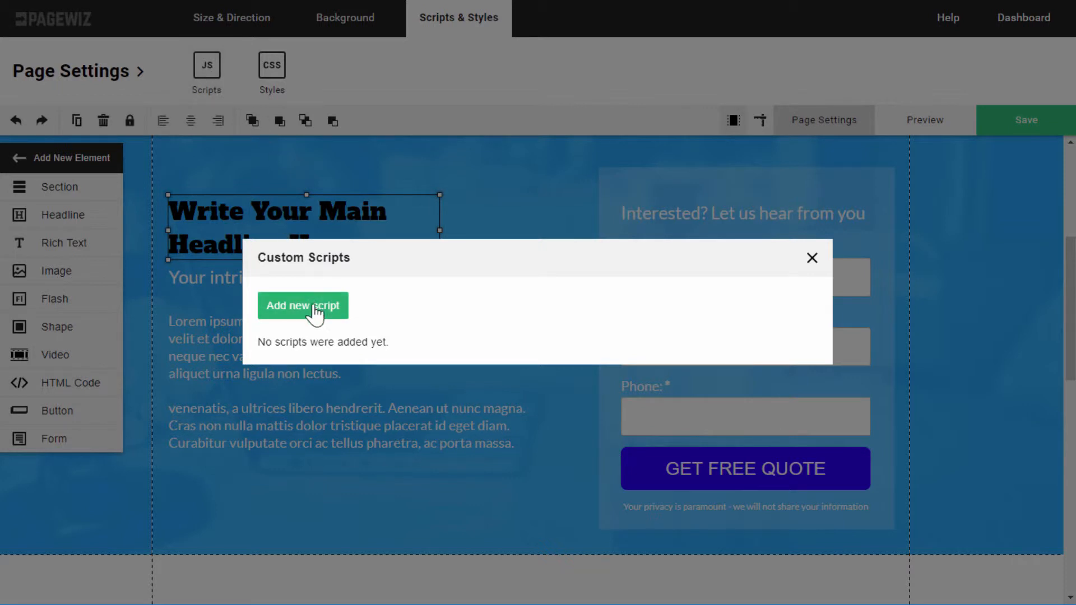
click(301, 305)
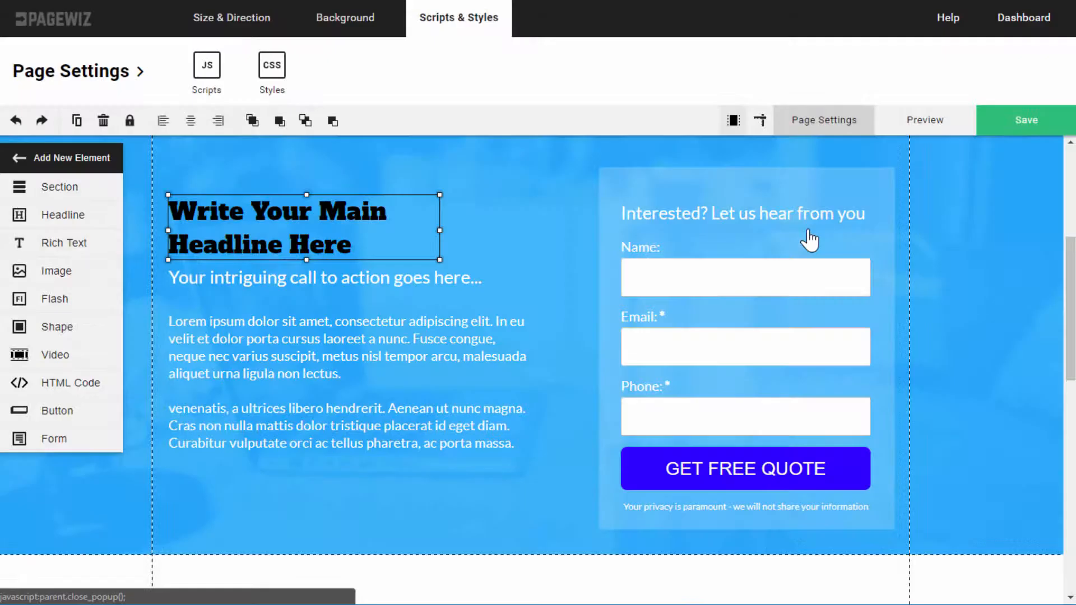
click(1026, 120)
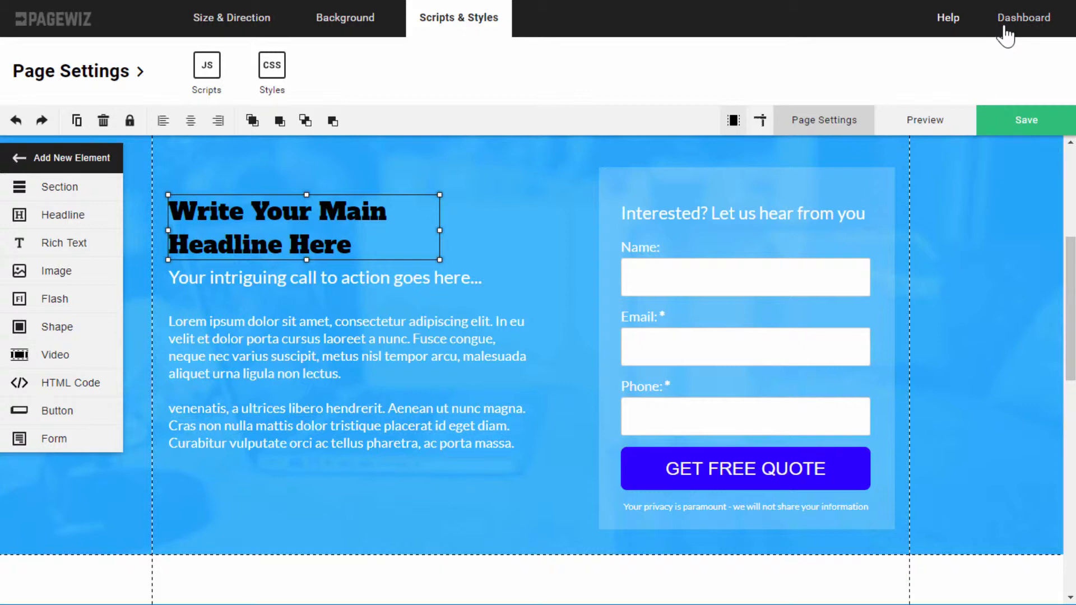
From the dashboard, browse Name-01's Page URL, A/B Testing variants and Mobile settings.
click(1023, 17)
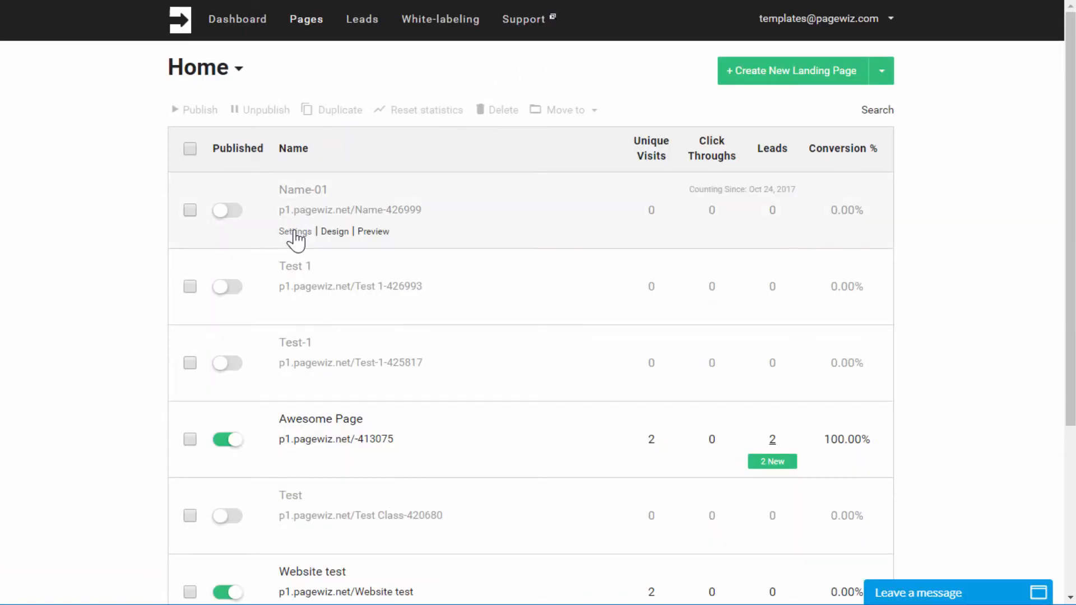
click(295, 230)
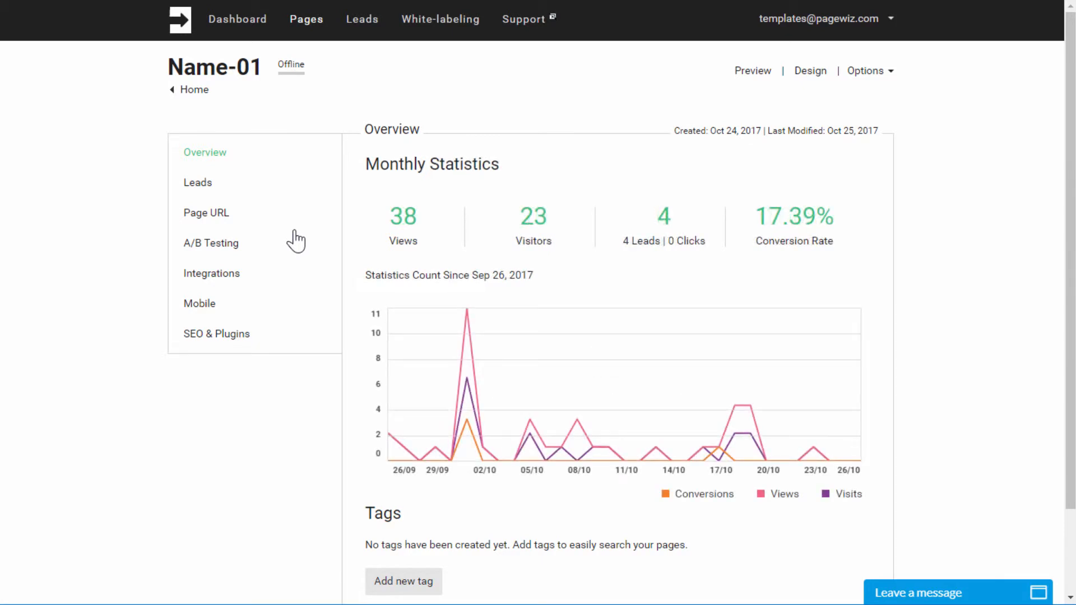
click(206, 212)
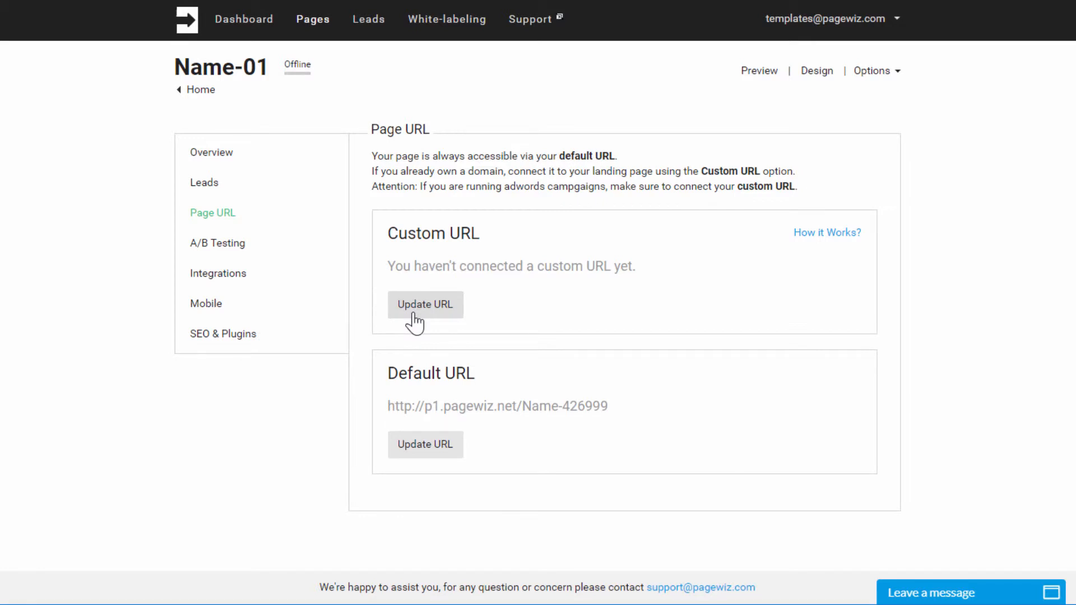
click(216, 243)
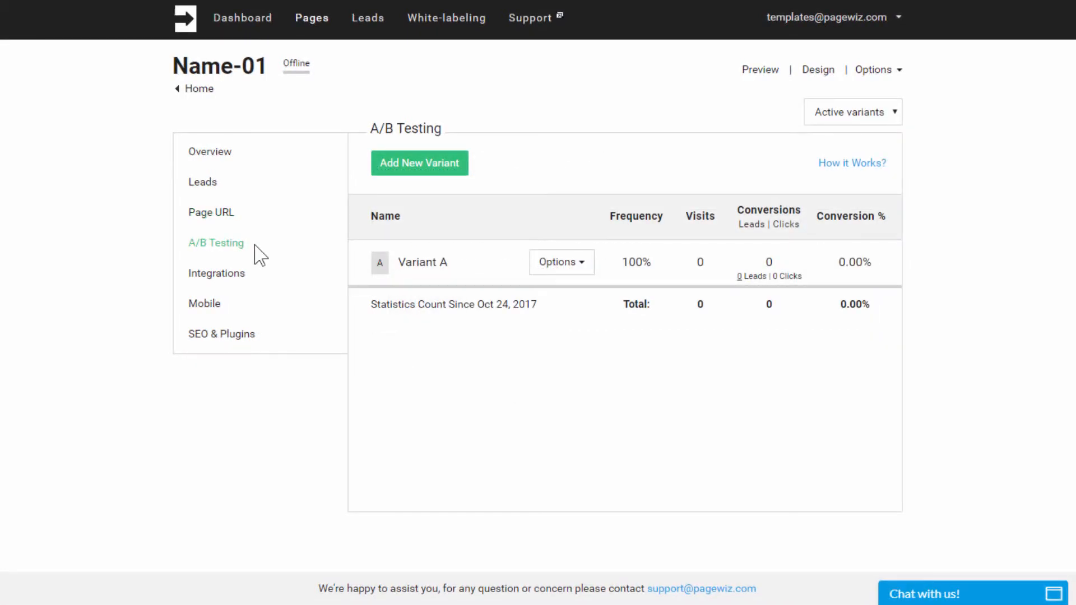
click(418, 162)
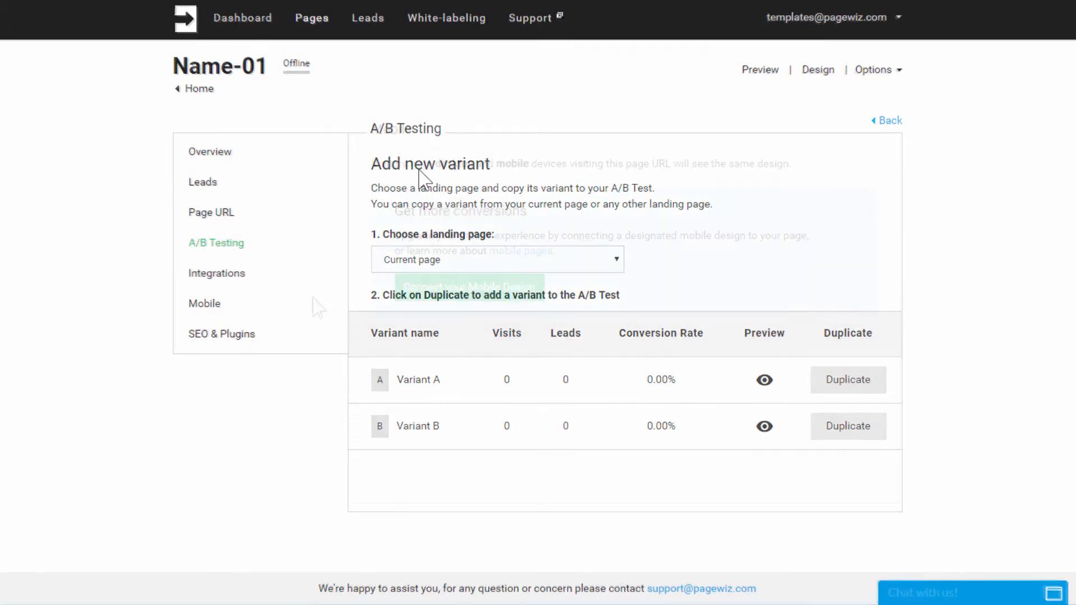
click(204, 303)
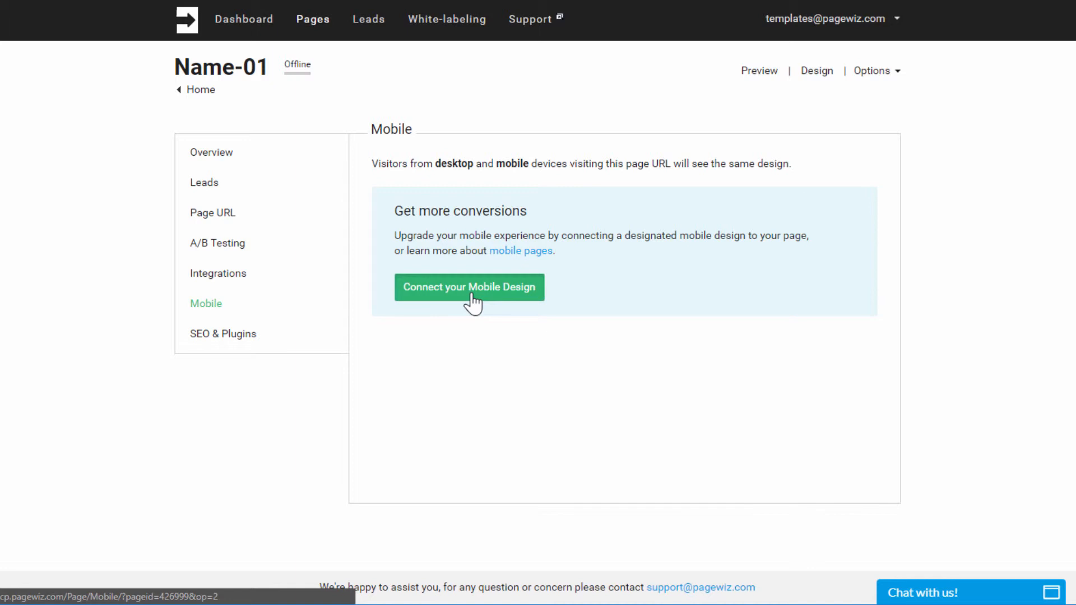
Go to the White-labeling settings for lead notification emails.
click(441, 19)
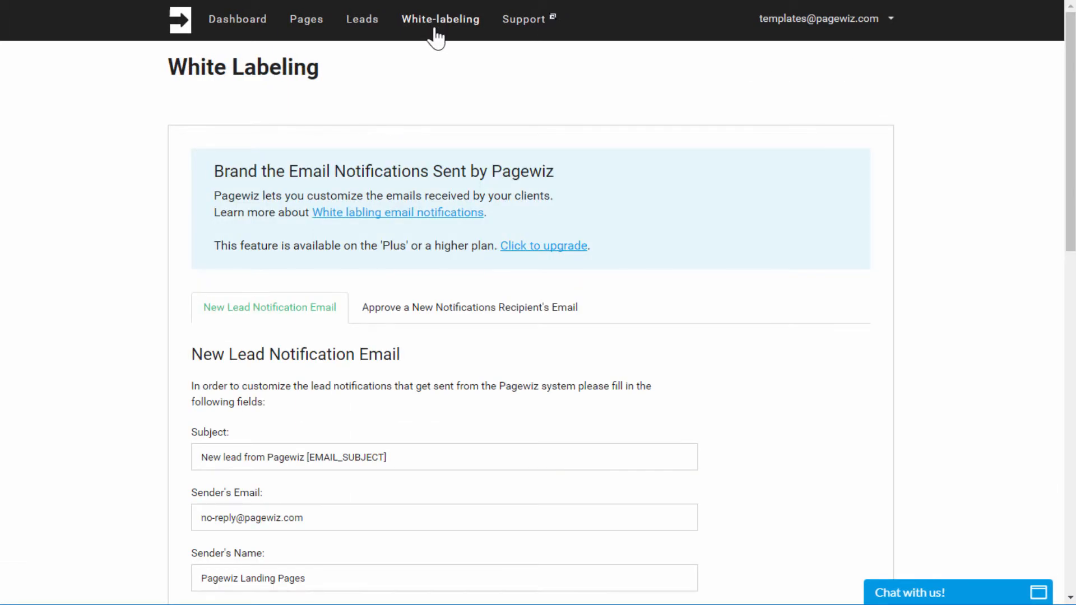
Scroll through the White Labeling page before returning to the Name-01 overview.
scroll(down, 3)
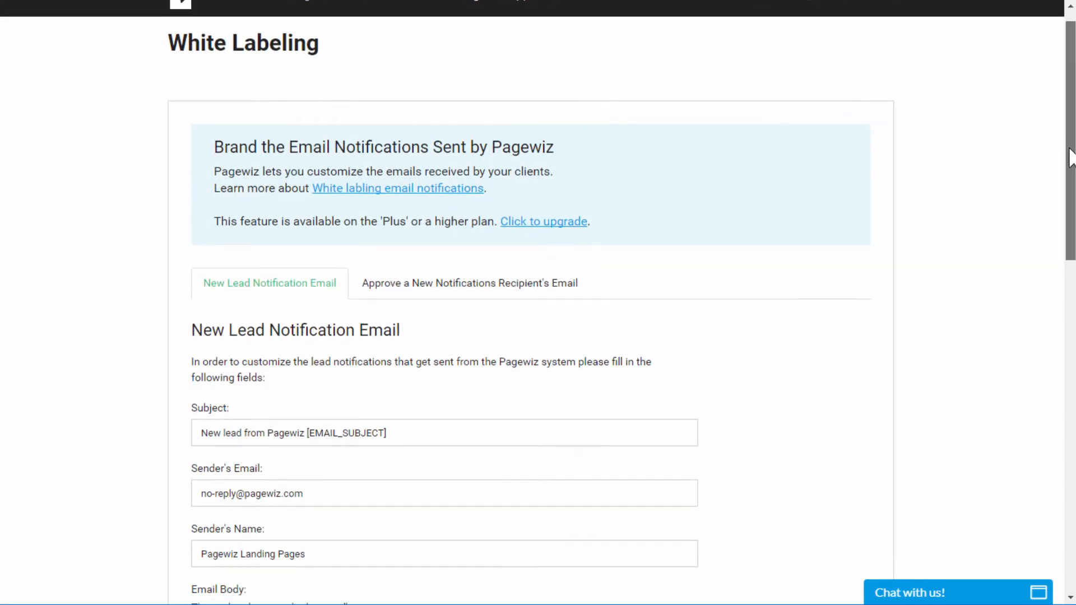
scroll(down, 3)
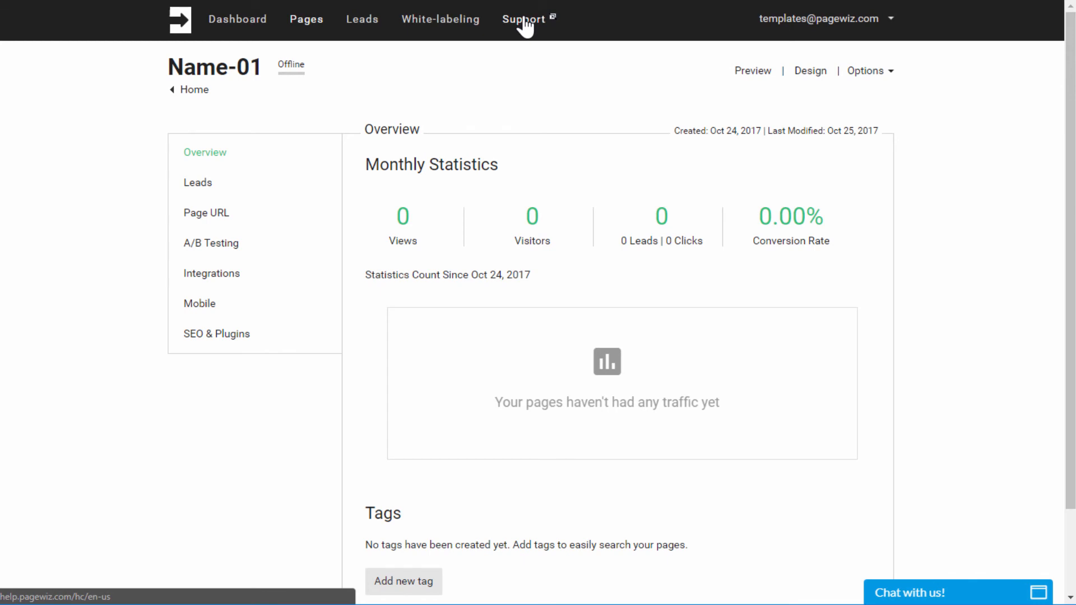
mouse_move(961, 179)
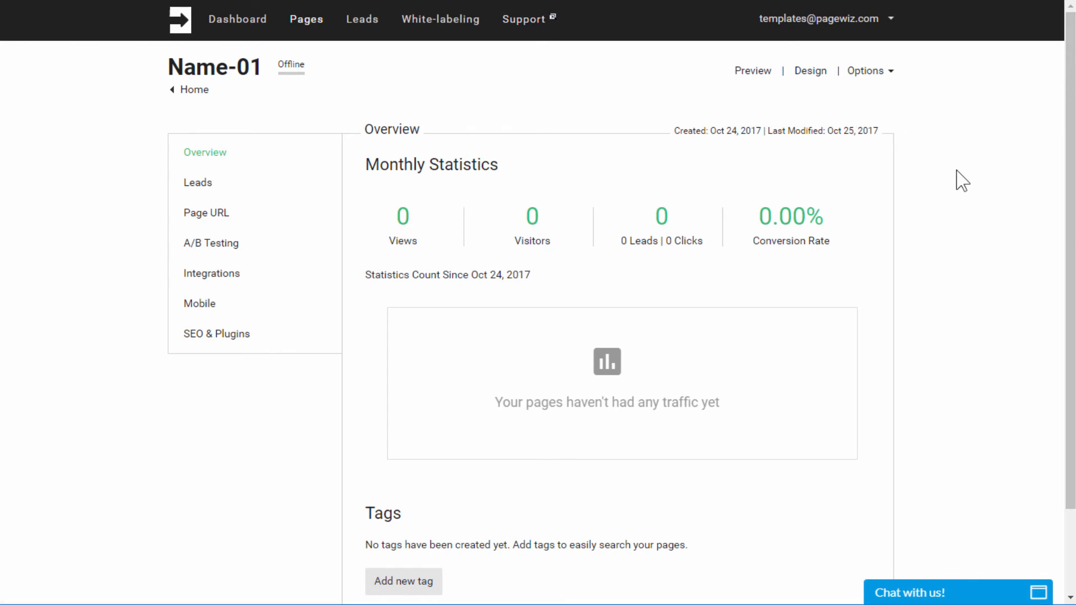
scroll(down, 3)
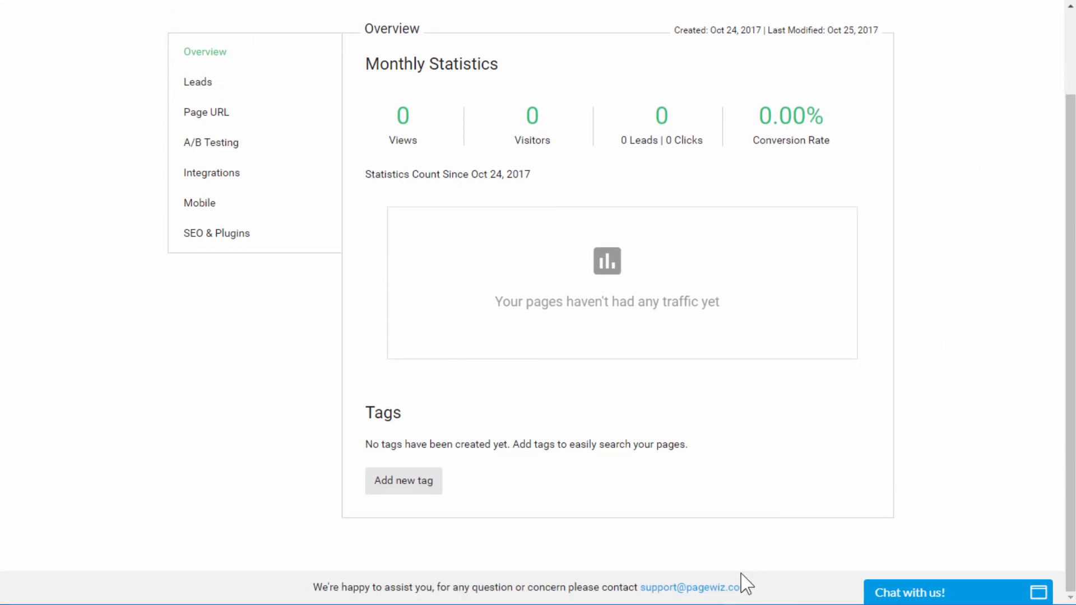